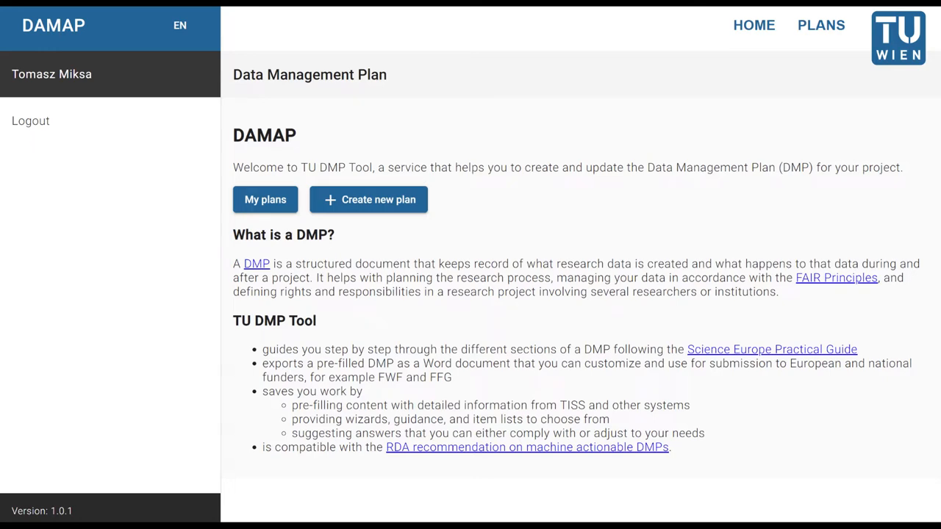
Start a new data management plan from the DAMAP home page.
click(368, 199)
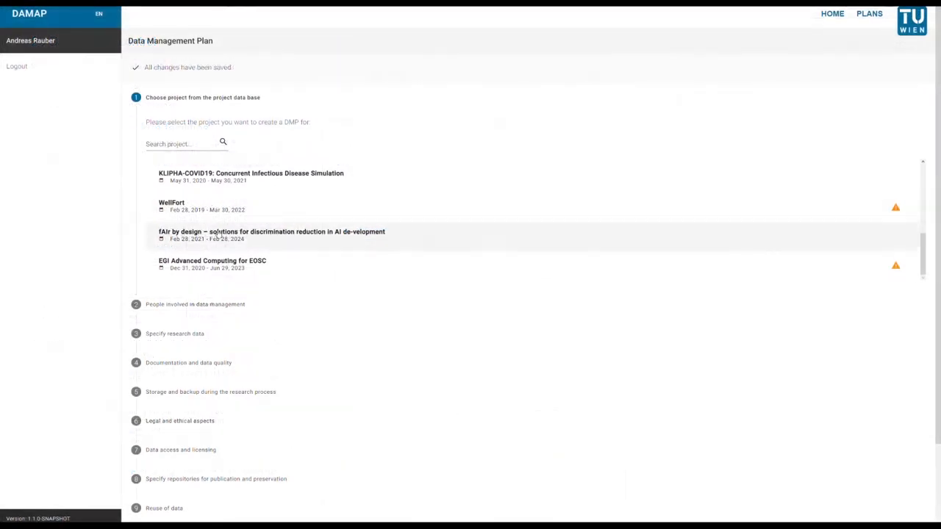
Select the EGI Advanced Computing for EOSC project and make the first contributor Data Manager.
click(213, 264)
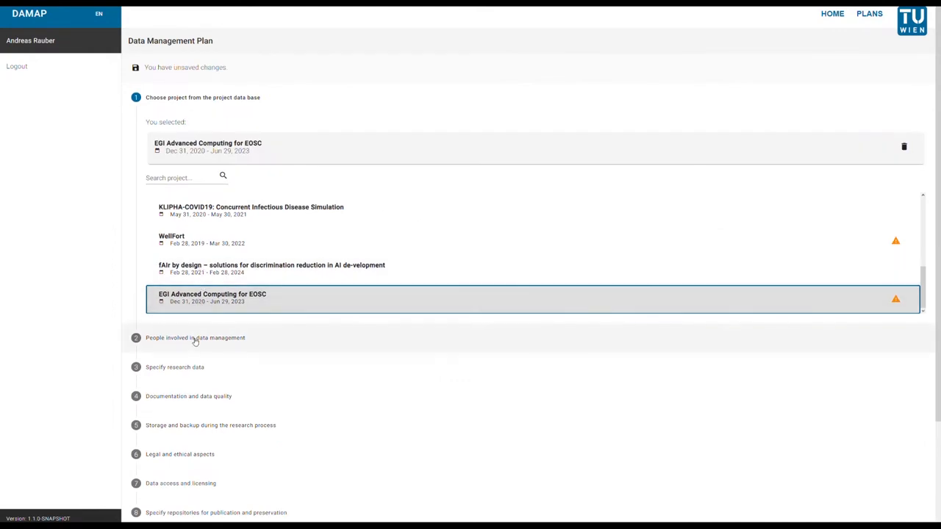
click(194, 338)
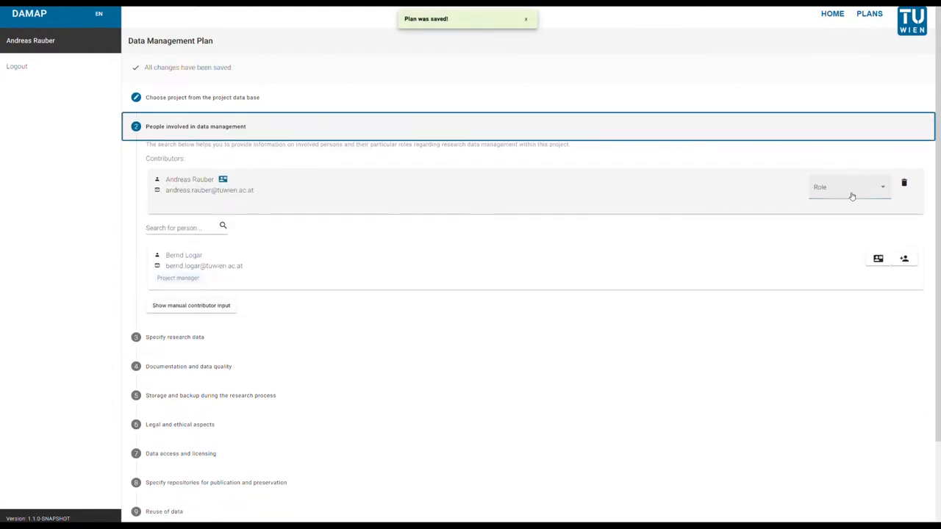
click(849, 186)
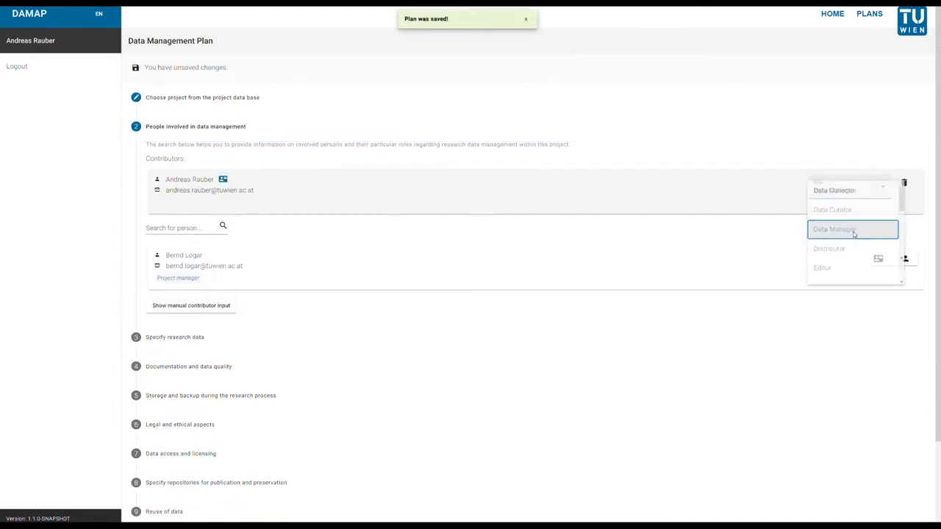
click(834, 229)
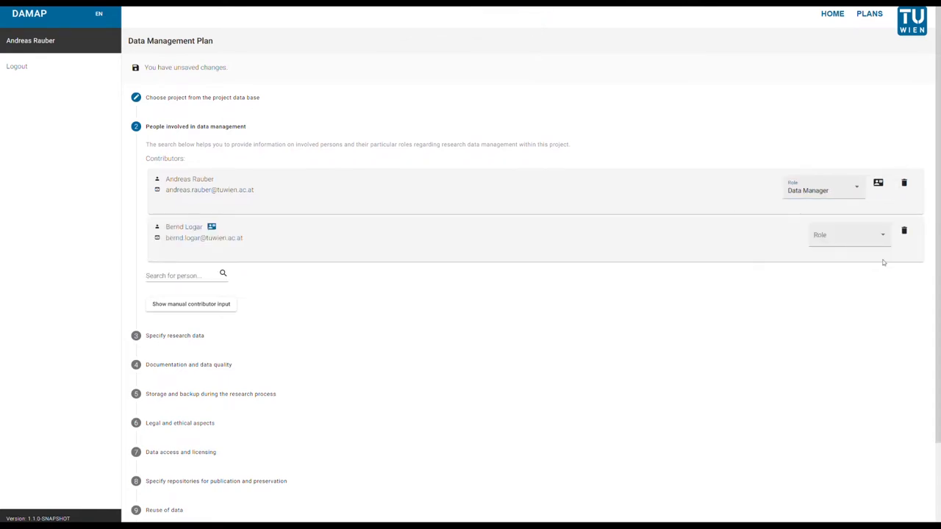
click(849, 235)
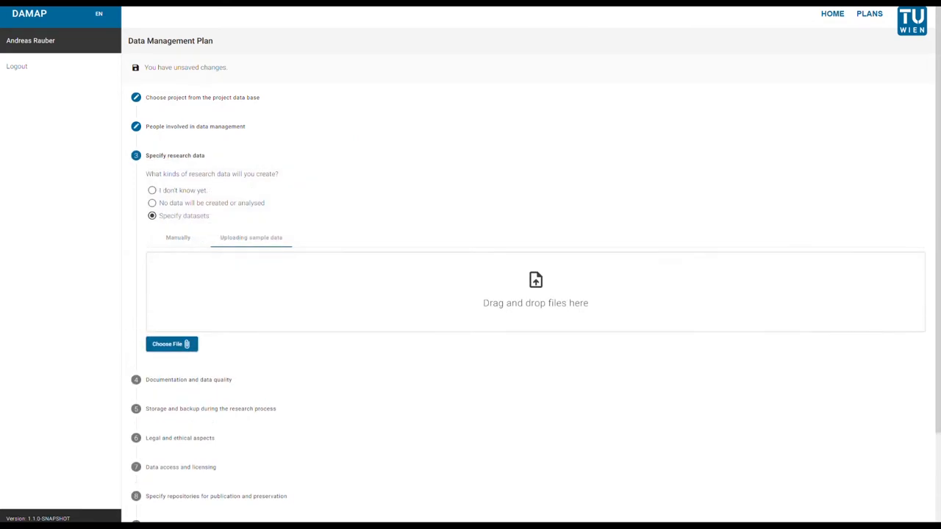
Run the license wizard, choosing the deposit type and confirming copyright applies.
click(171, 344)
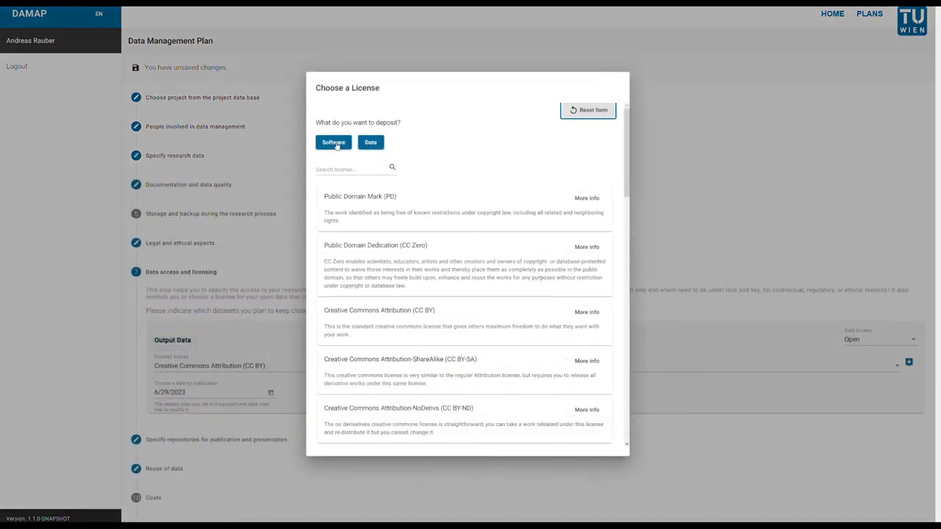
click(333, 142)
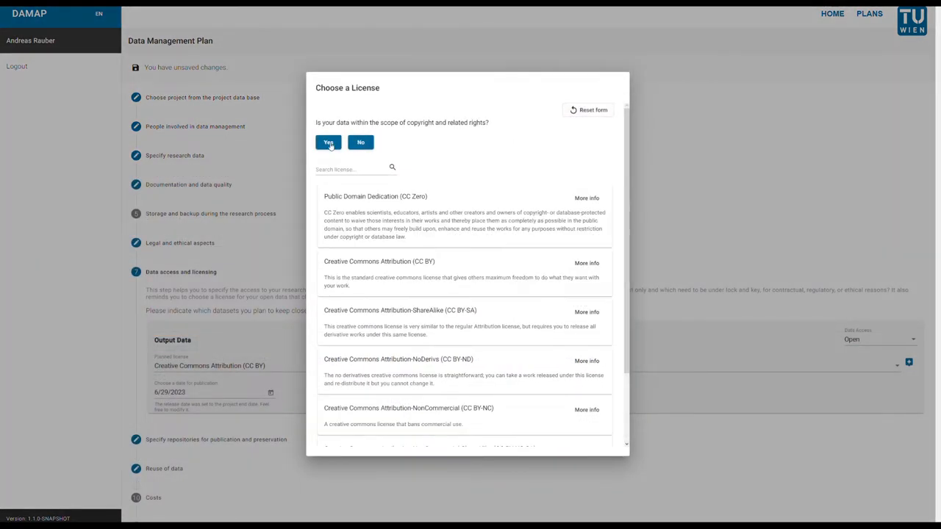
click(328, 142)
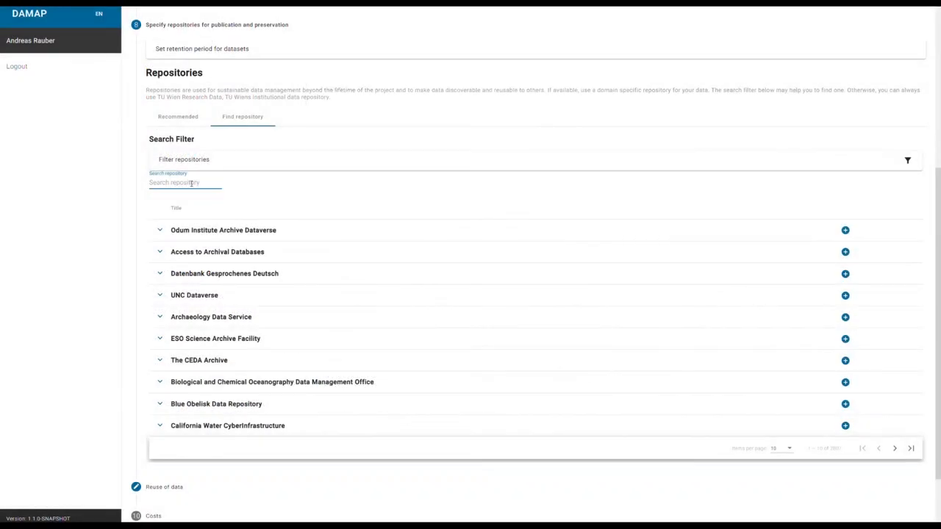
Search the repository catalogue for 'gra'.
text(gra)
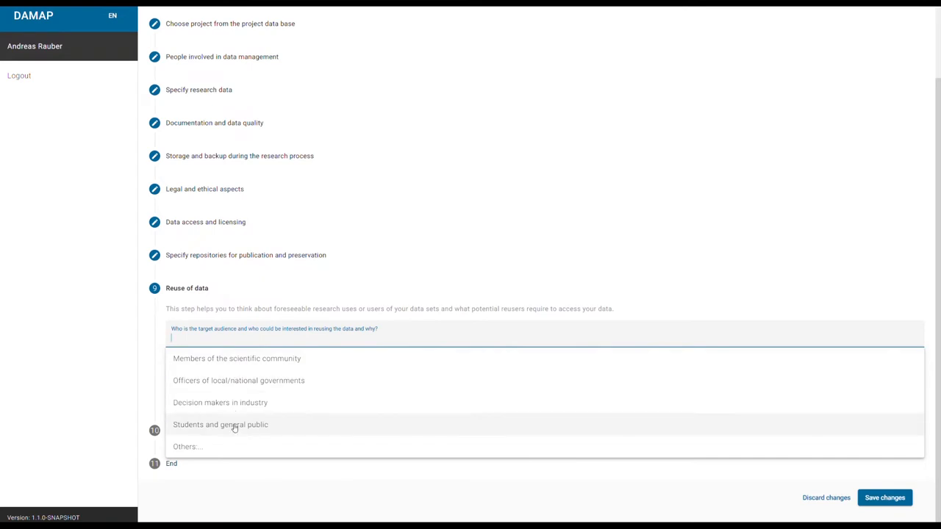
Add 'Students and general public' as the target audience for data reuse.
click(219, 402)
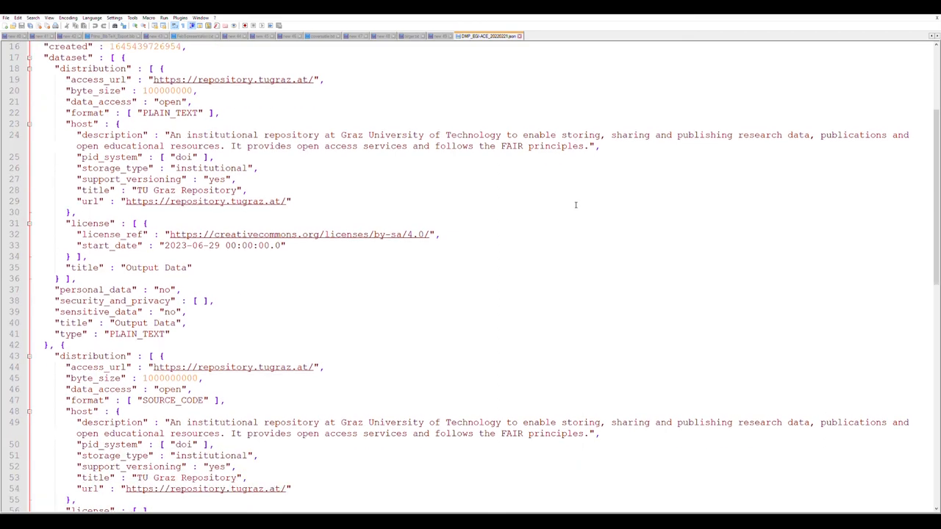
Scroll the exported JSON to the Source Code and Interview recordings datasets.
scroll(down, 3)
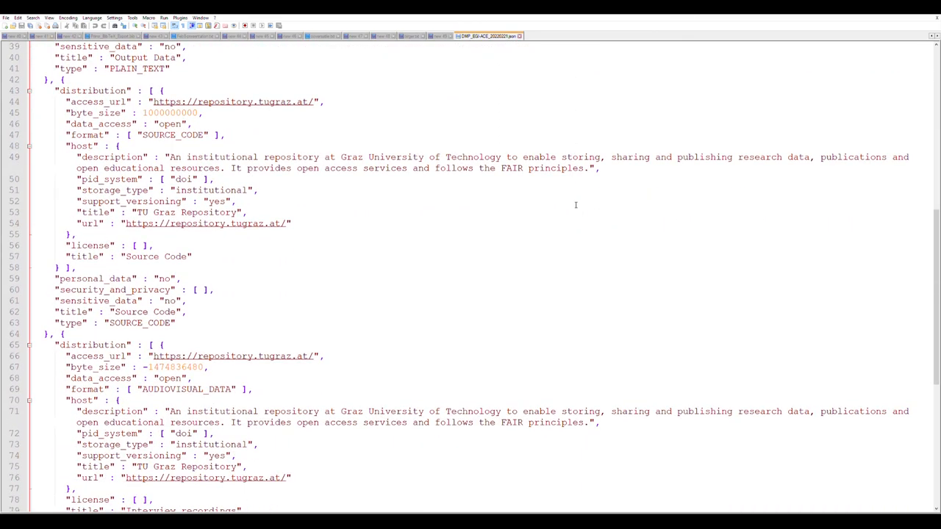